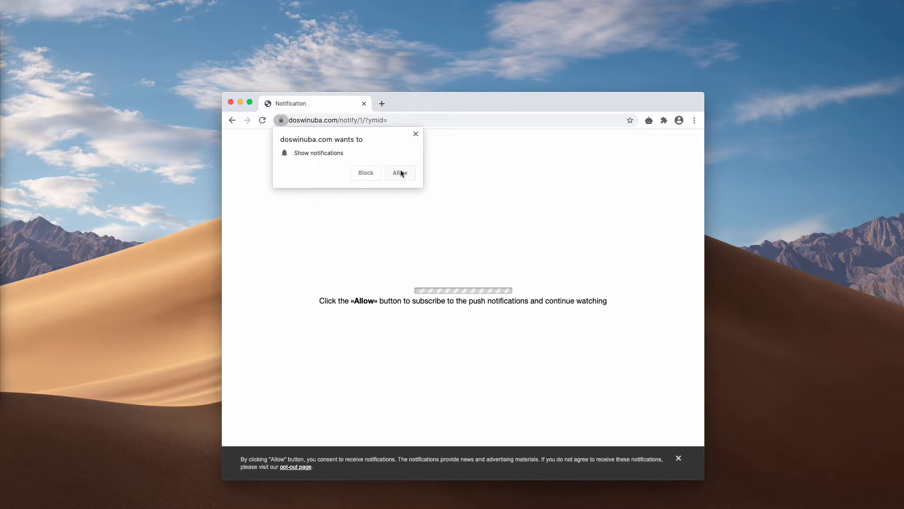
mouse_move(498, 106)
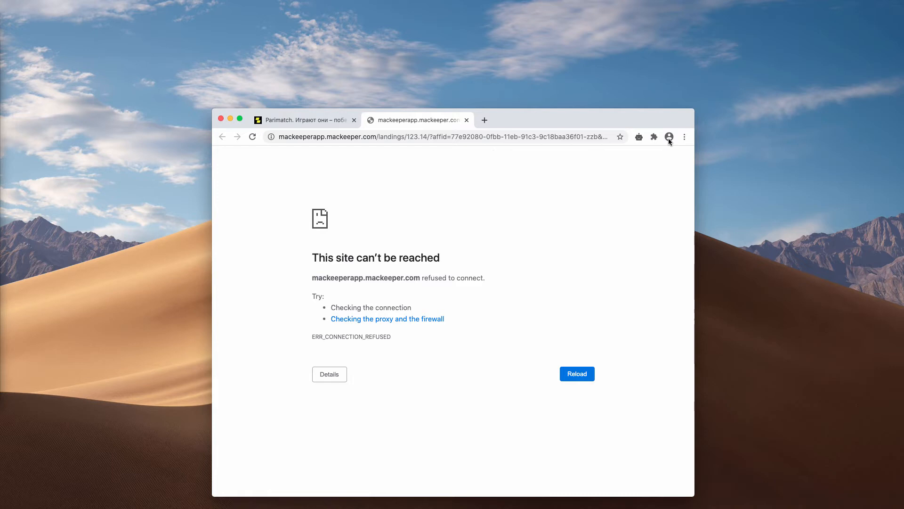
mouse_move(685, 137)
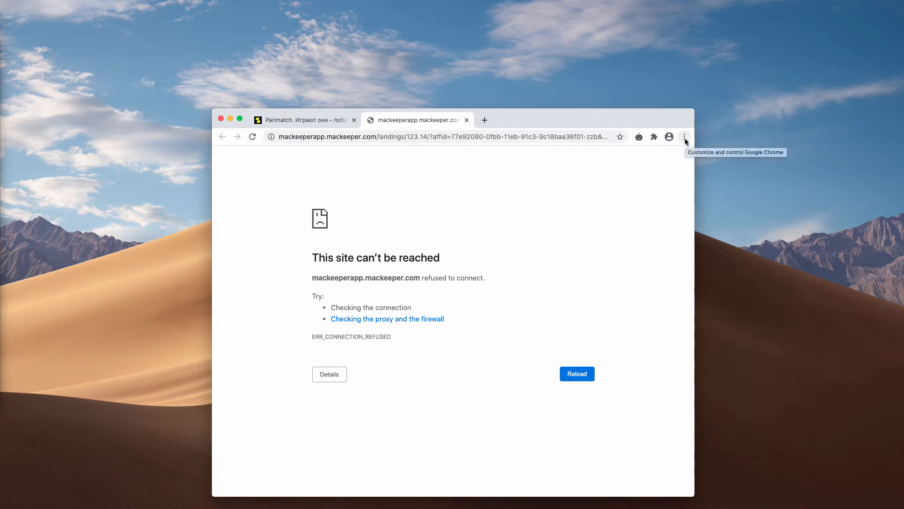
Step: Remove doswinuba.com from the sites allowed to send notifications in Chrome's site settings
click(684, 137)
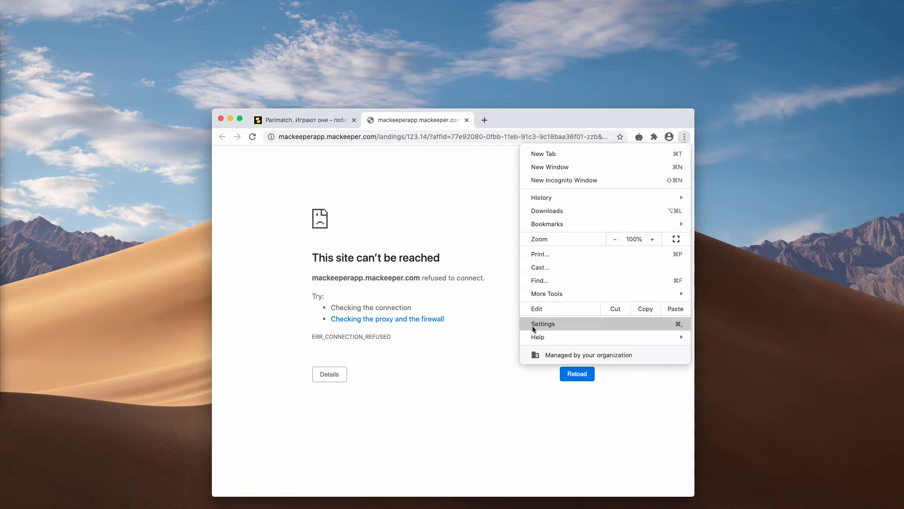
click(543, 323)
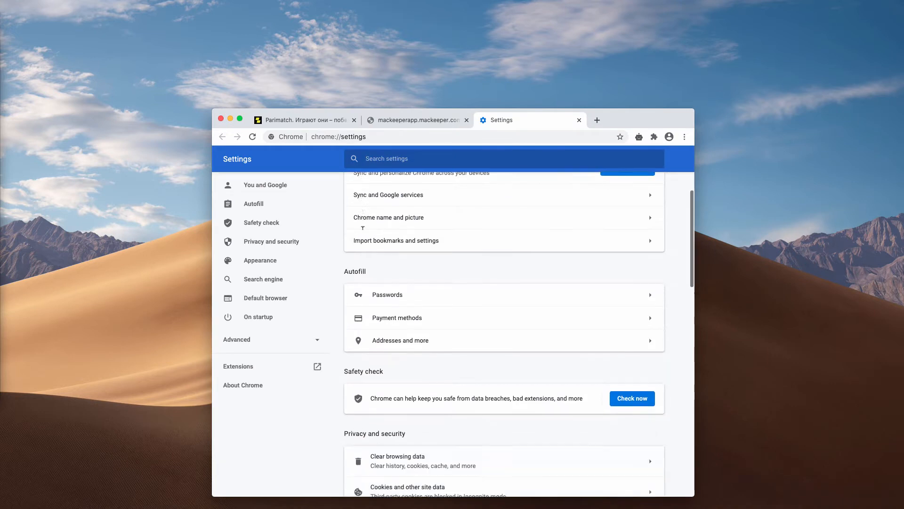
scroll(down, 3)
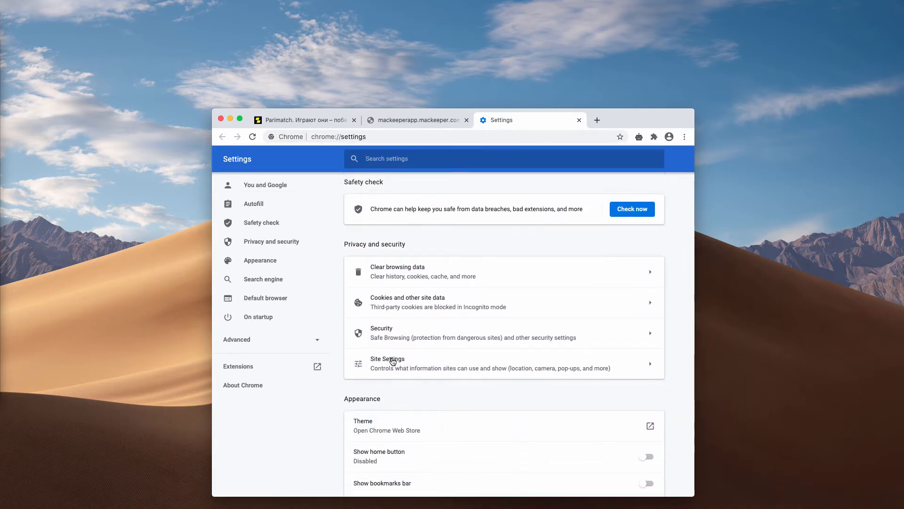
click(387, 359)
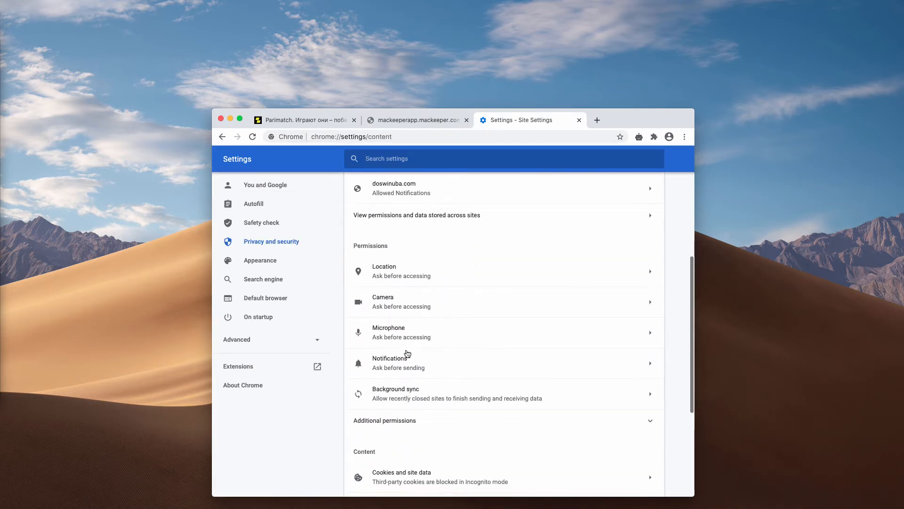
click(390, 361)
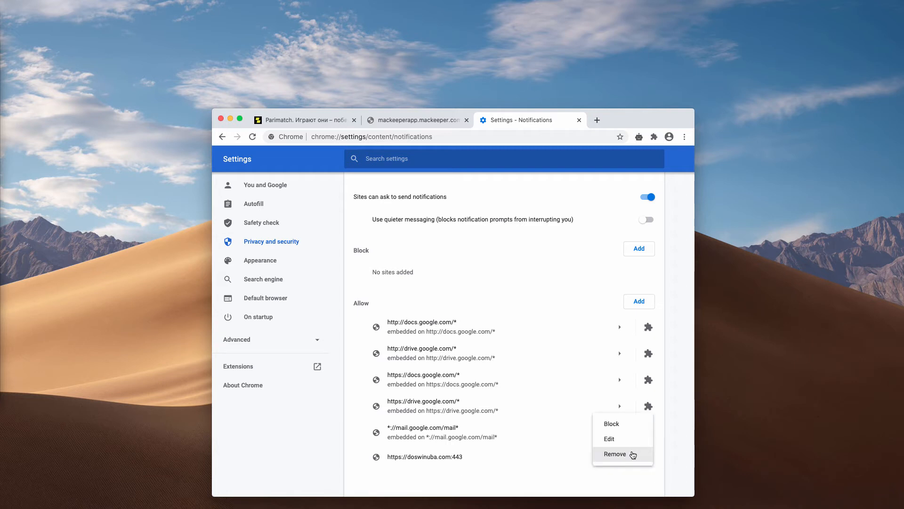
click(615, 454)
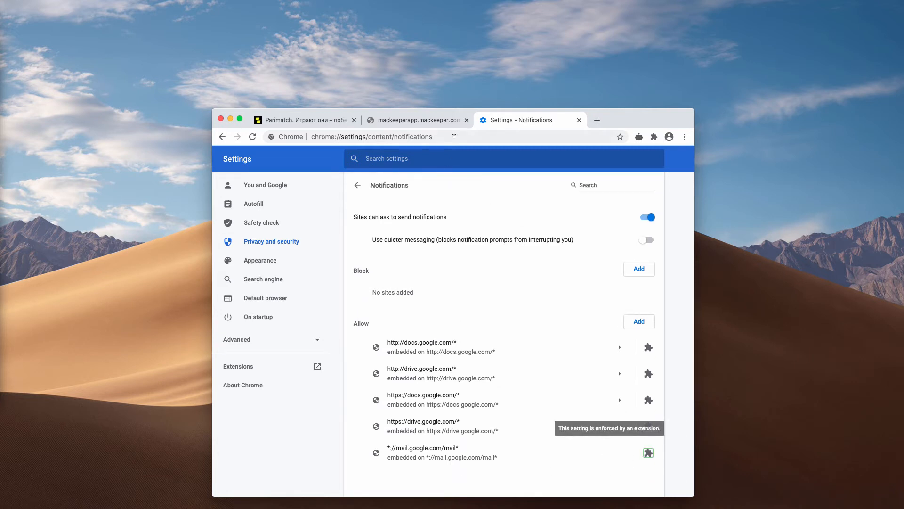
Step: Go to combocleaner.com from the address bar
text(combocleaner.com)
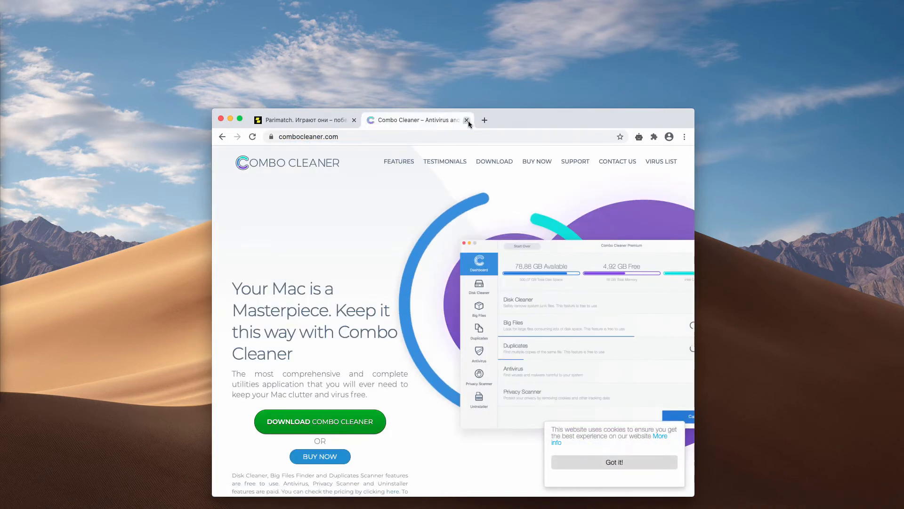
Step: Launch Combo Cleaner on its Dashboard with all five scan features switched on
click(354, 119)
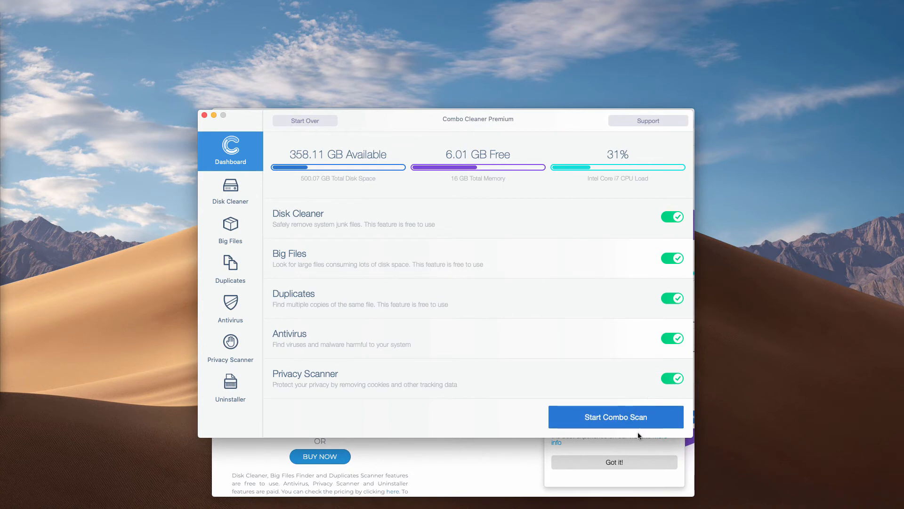
Step: Run the full Combo Scan, finding 52 antivirus threats plus junk, large files, duplicates and privacy data
click(615, 416)
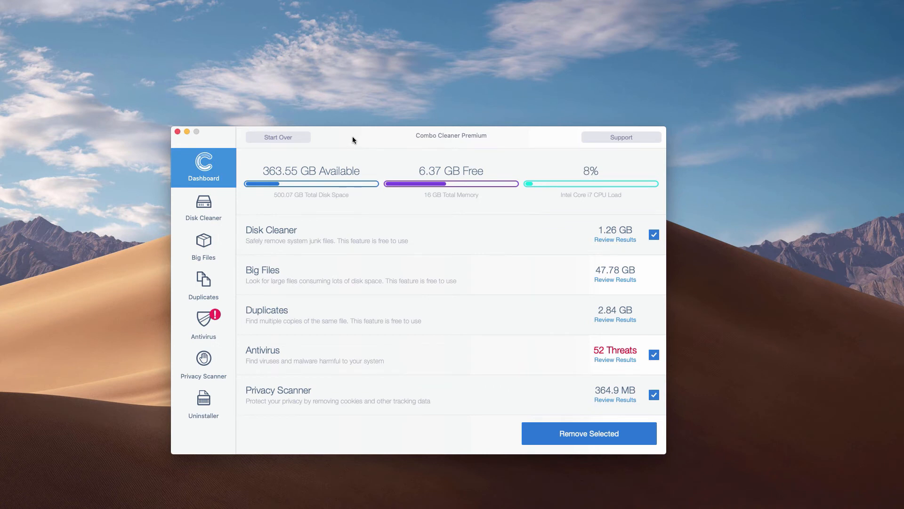
mouse_move(472, 147)
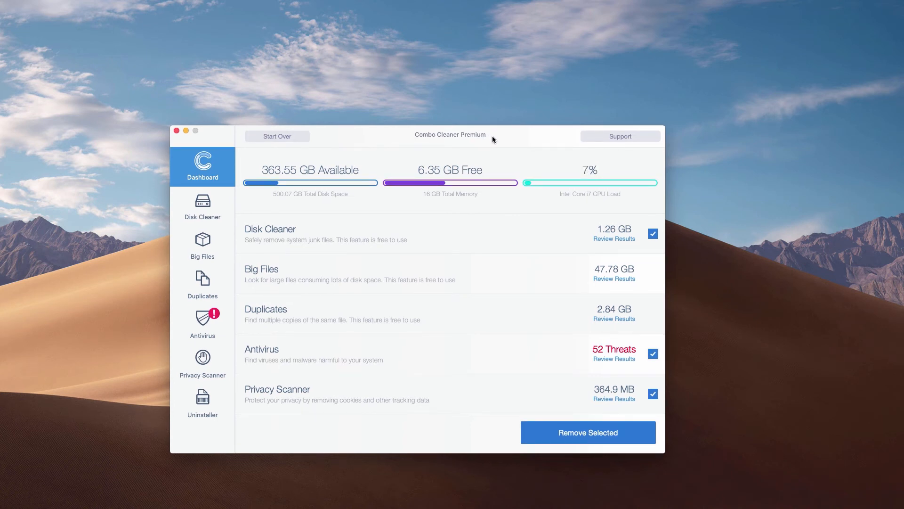
mouse_move(405, 321)
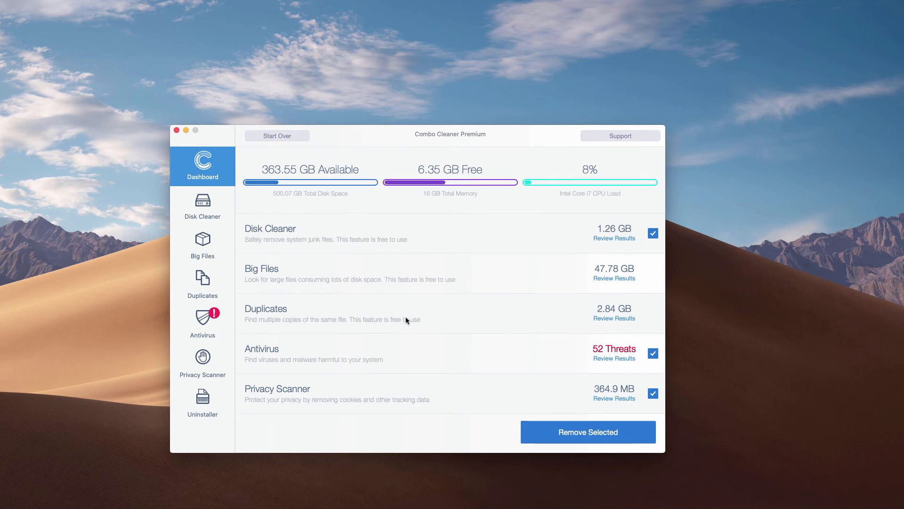
mouse_move(272, 352)
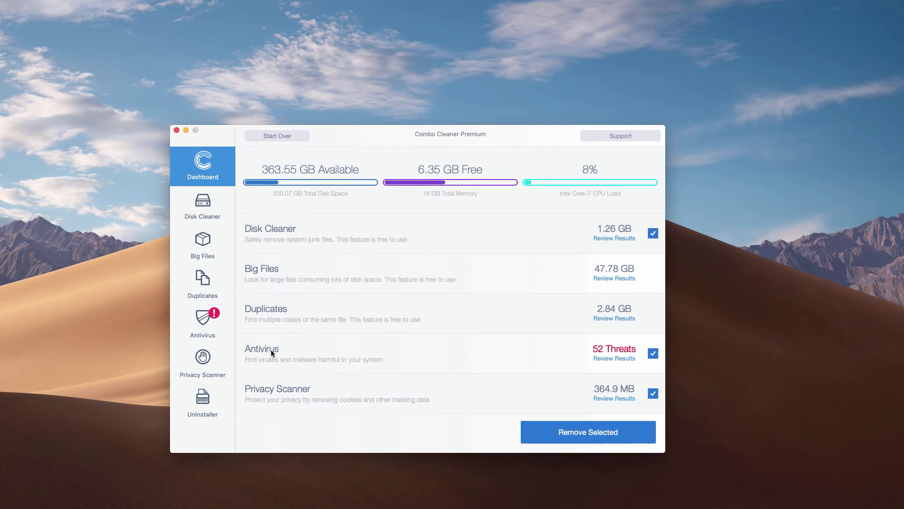
mouse_move(616, 362)
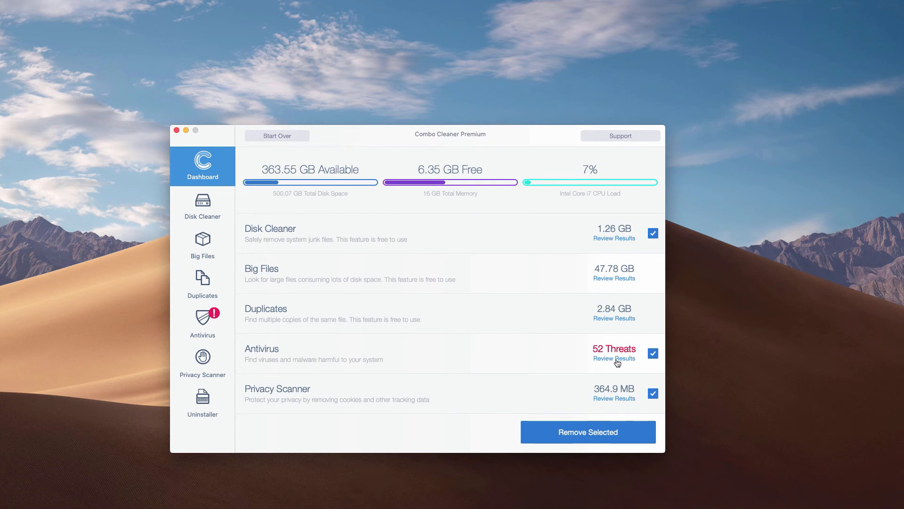
Step: Review the 52 adware threats and reveal the flagged Install (10).dmg in Finder
click(613, 358)
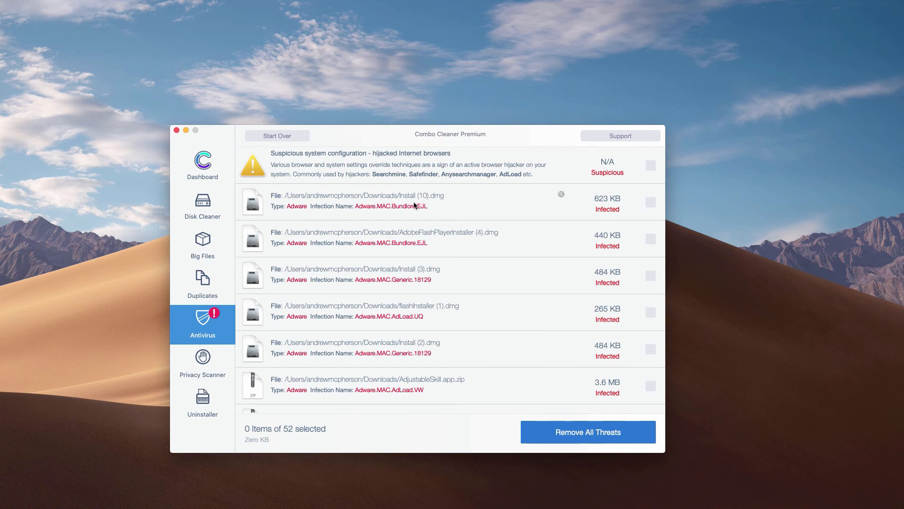
mouse_move(562, 199)
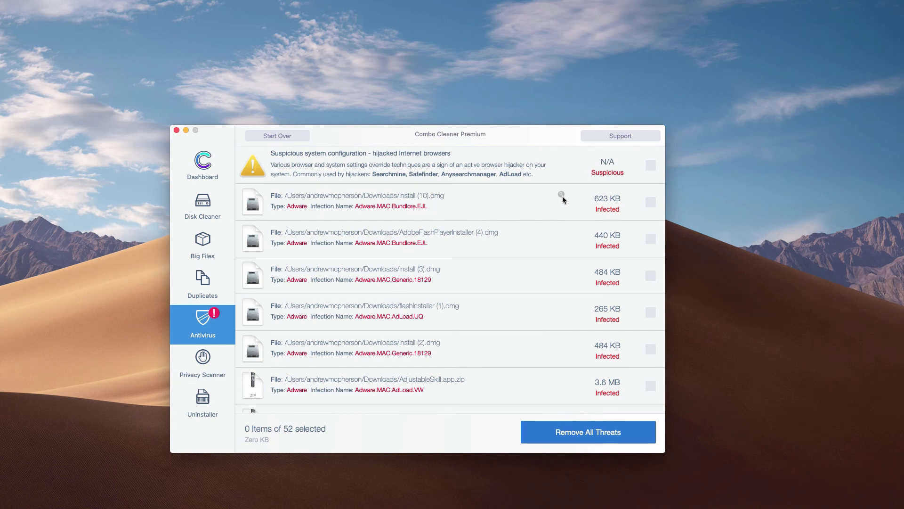
mouse_move(561, 196)
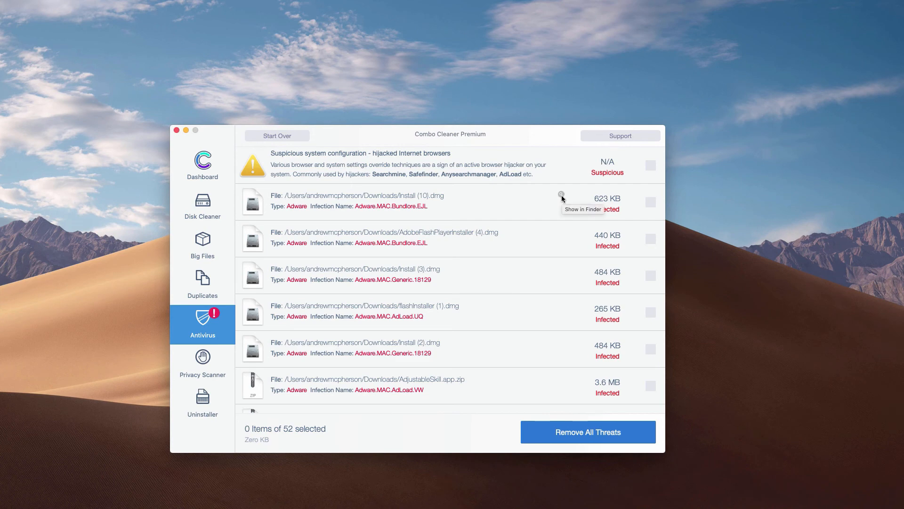
click(582, 209)
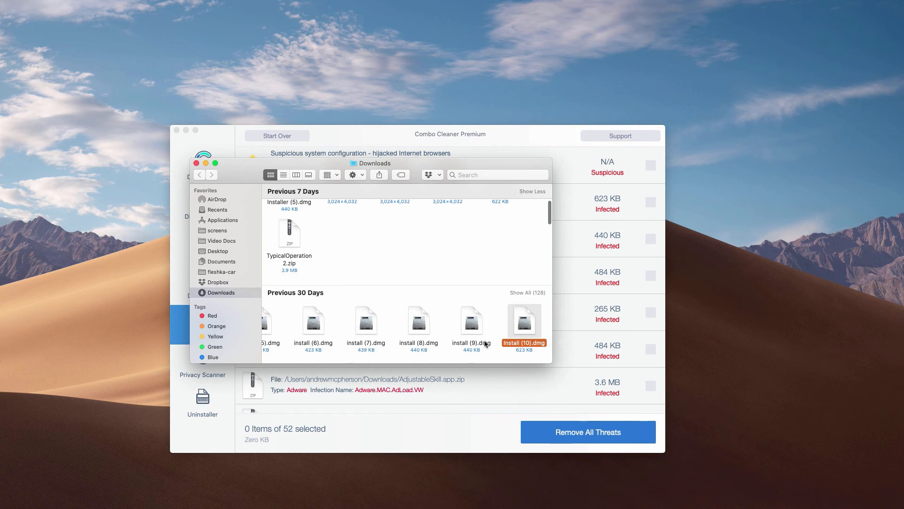
Step: Move Install (10).dmg from Downloads to the Trash and close the Finder window
right_click(523, 326)
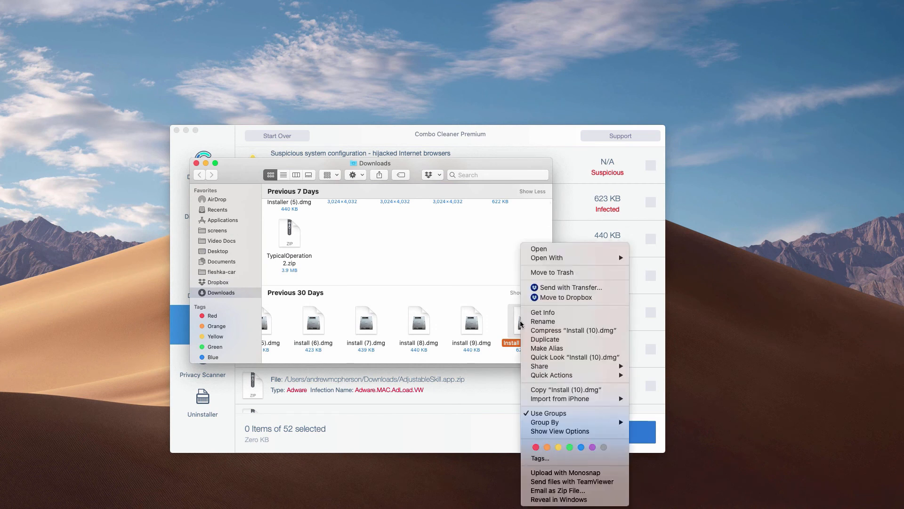
mouse_move(543, 321)
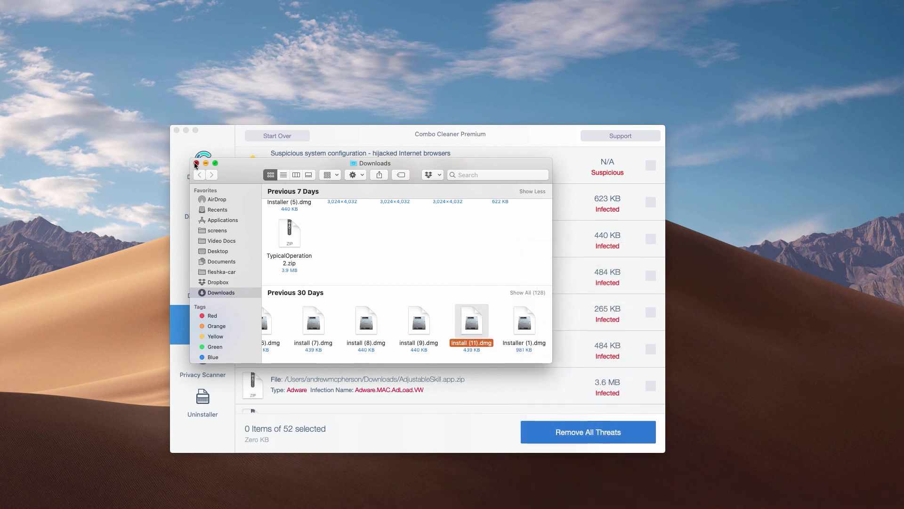
click(196, 164)
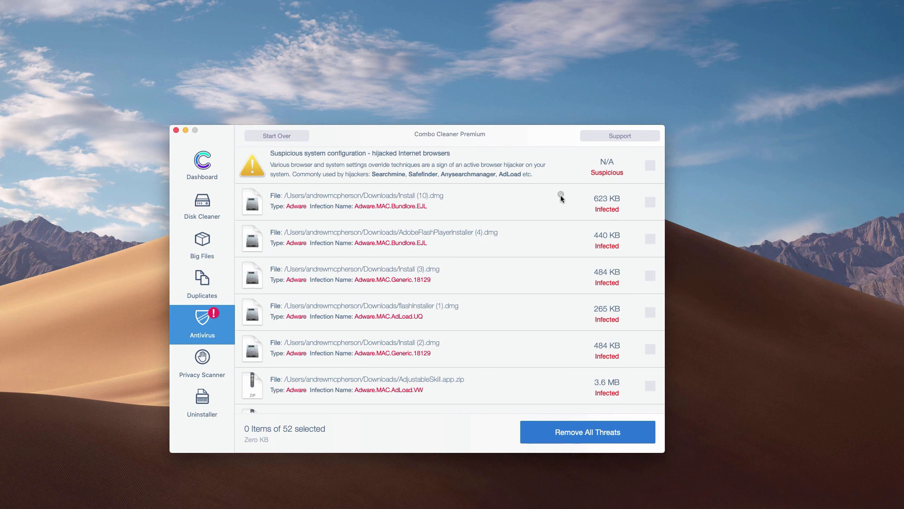
mouse_move(559, 196)
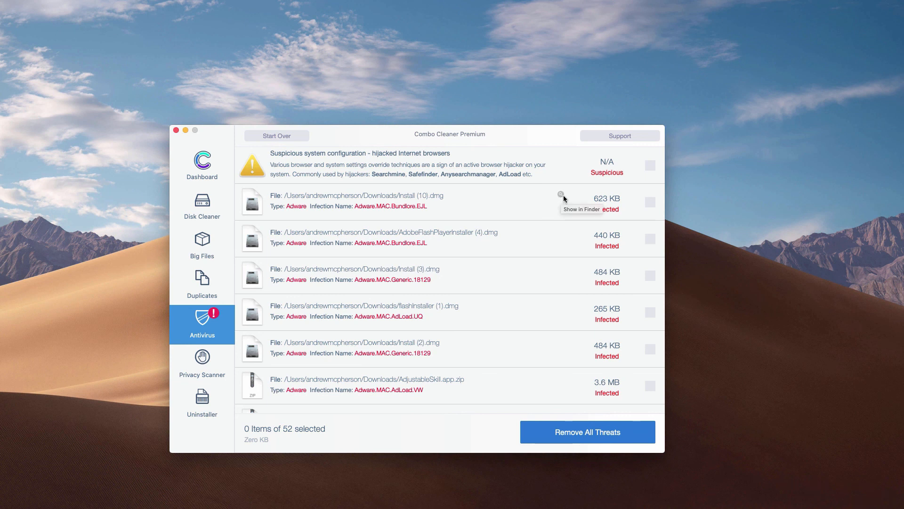
mouse_move(477, 215)
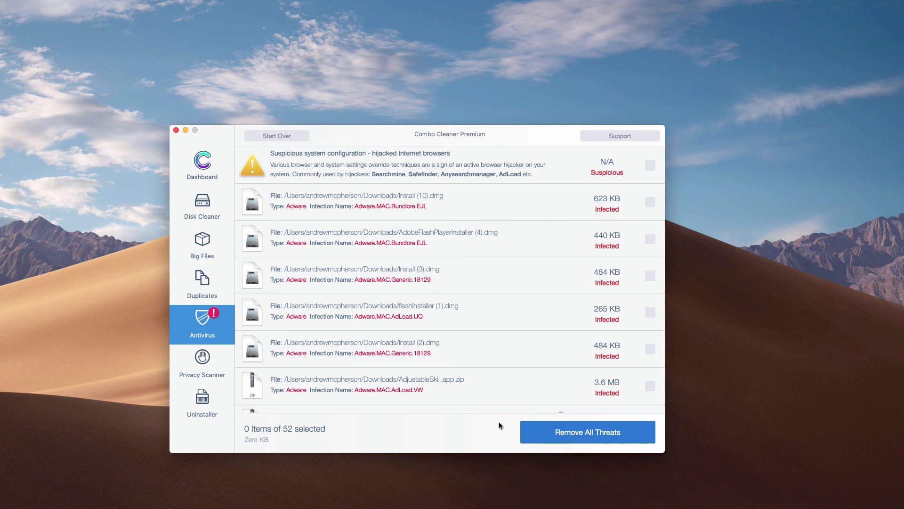
scroll(down, 3)
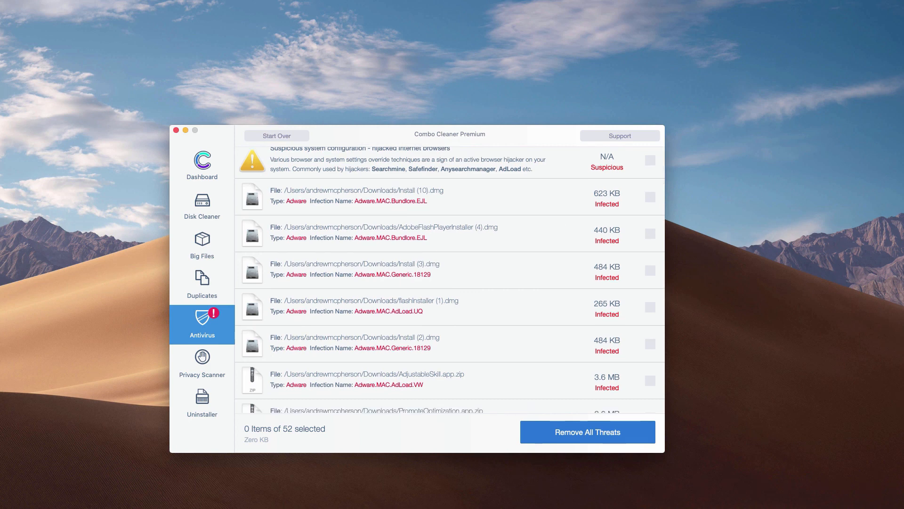